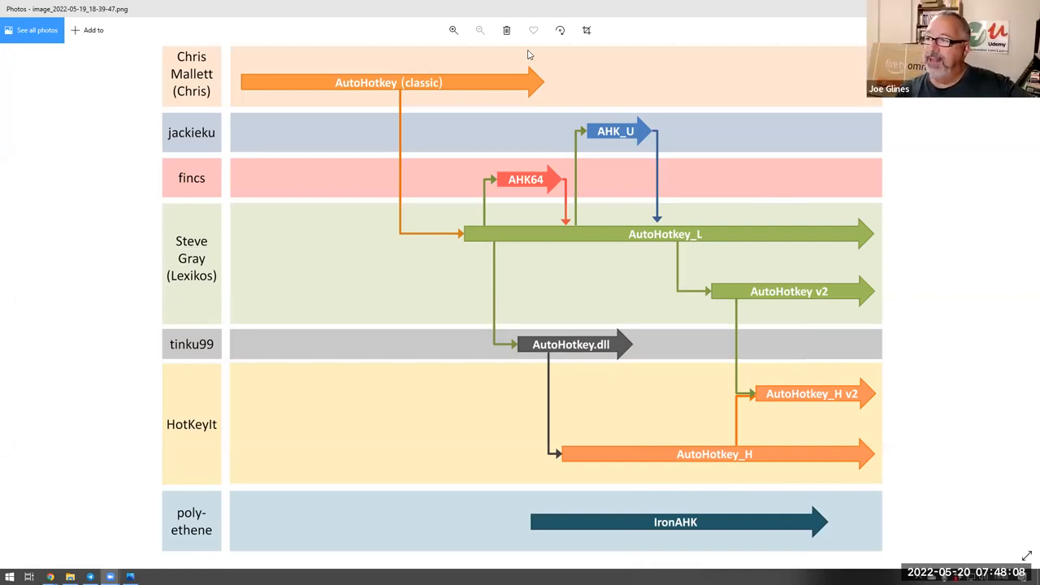
pyautogui.moveTo(272, 79)
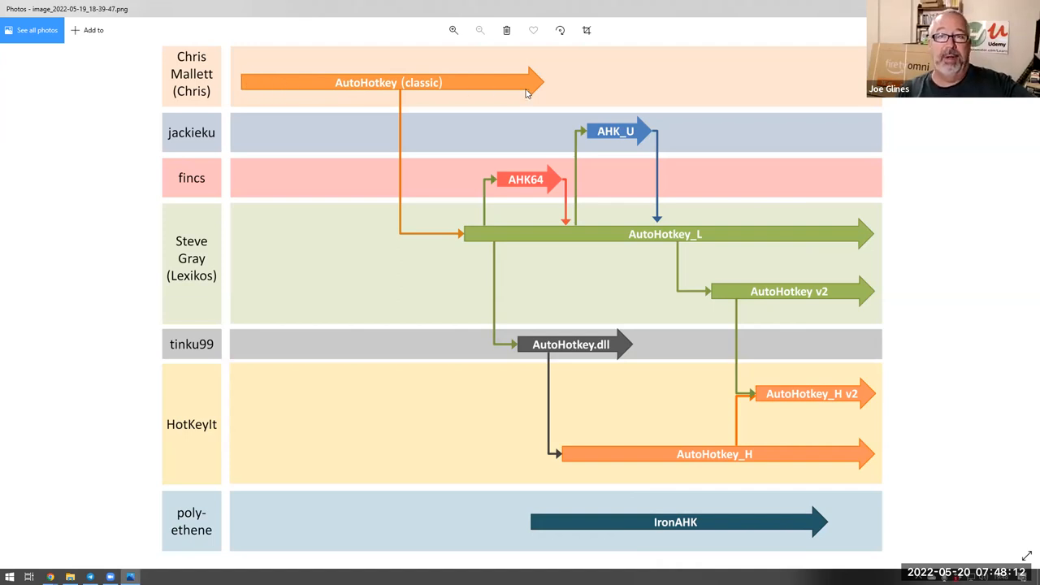
pyautogui.moveTo(365, 77)
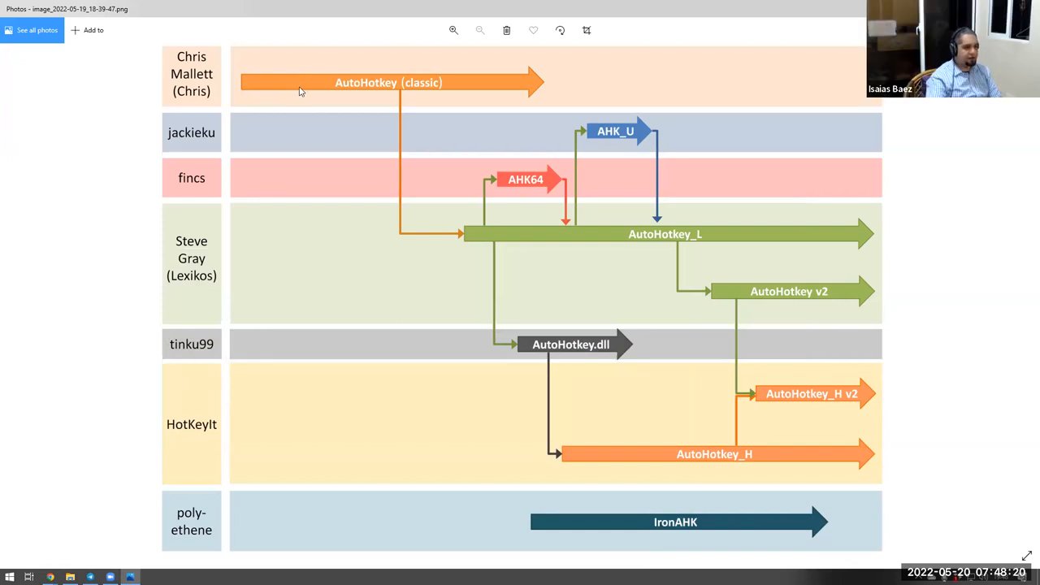
pyautogui.moveTo(334, 82)
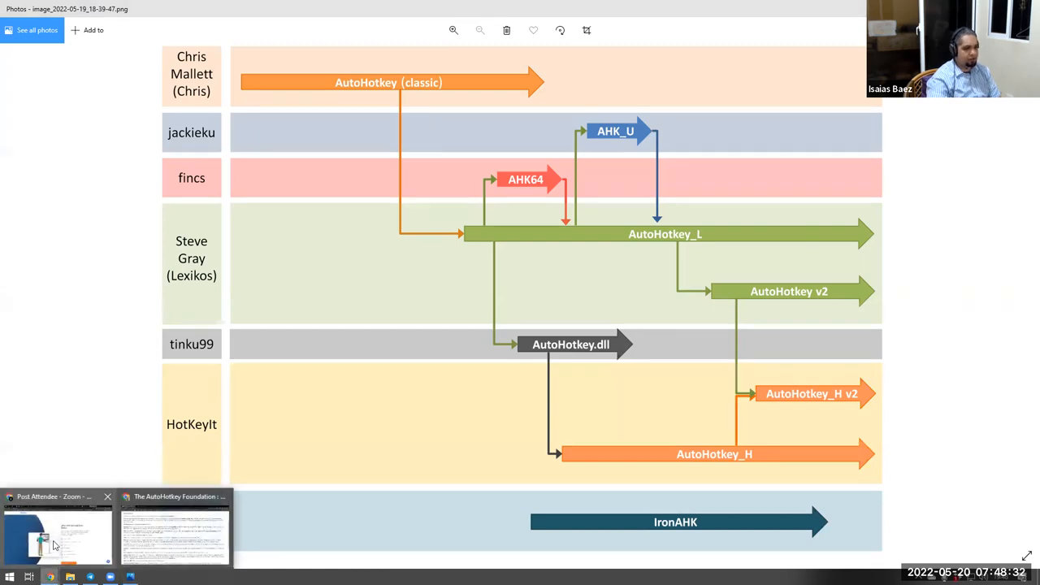
# Bring up Chrome showing the final page of AutoHotkey_L releases on GitHub.
pyautogui.click(175, 532)
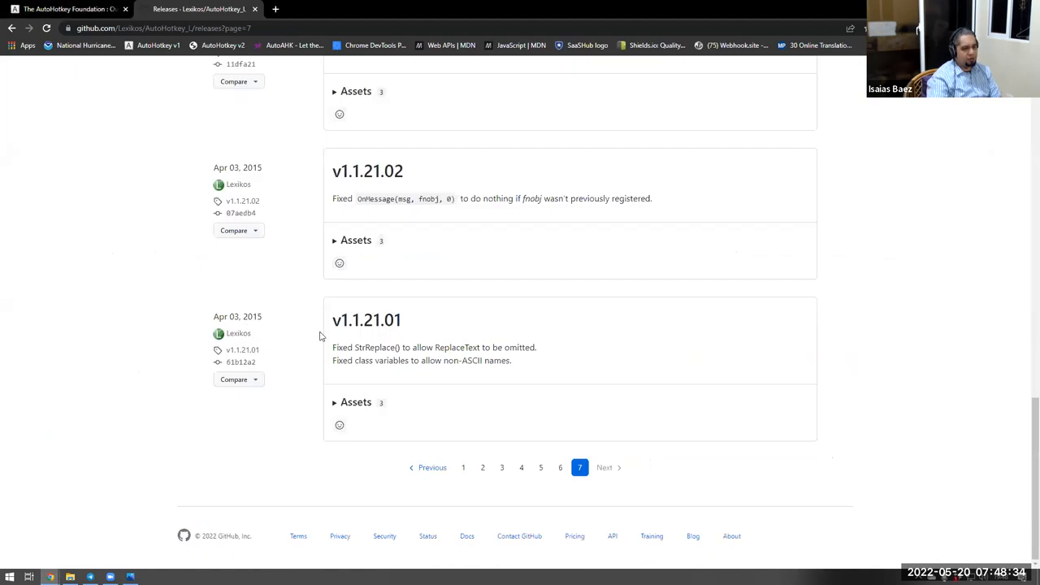
pyautogui.moveTo(366, 319)
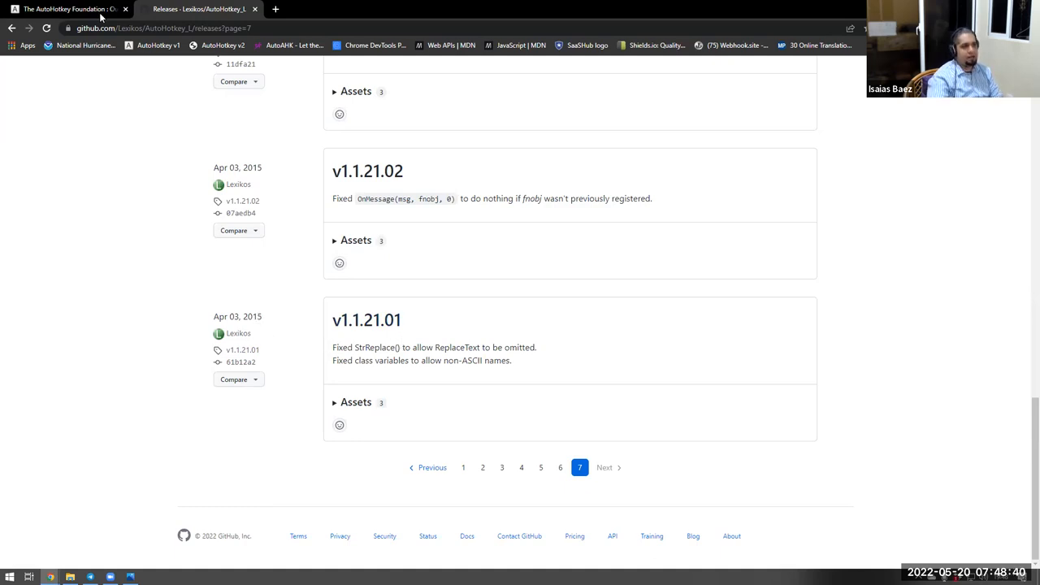
# Switch to the AutoHotkey Foundation history tab and highlight the AutoHotkey_L fork in Mid-2009.
pyautogui.click(65, 9)
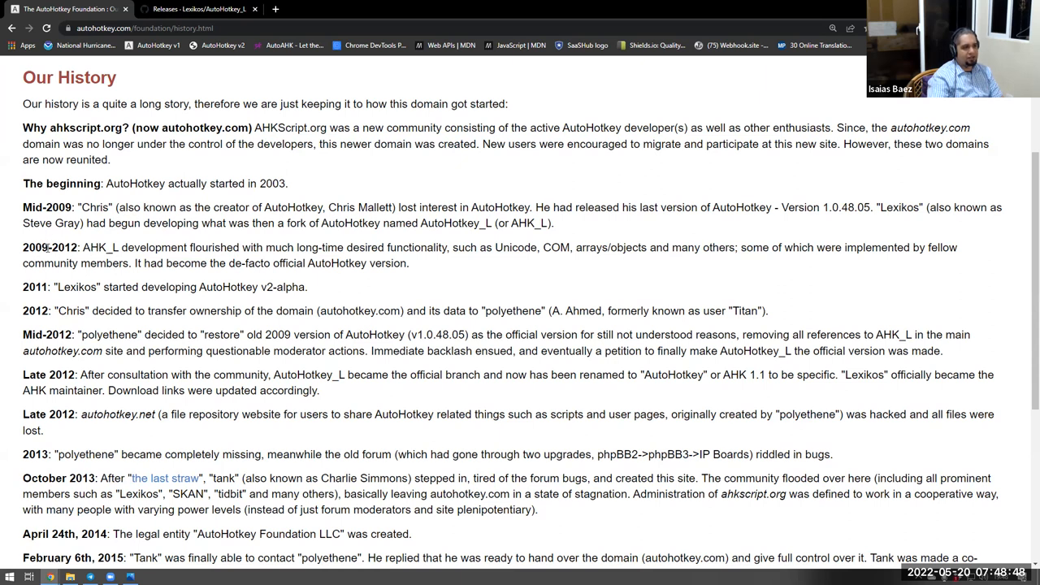
pyautogui.moveTo(81, 207); pyautogui.dragTo(49, 248)
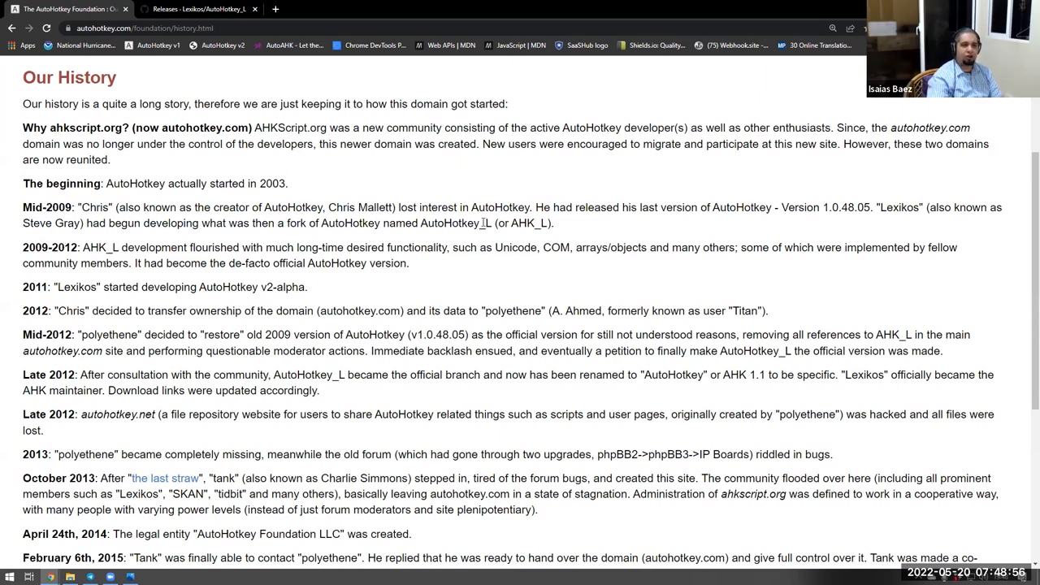
pyautogui.doubleClick(470, 224)
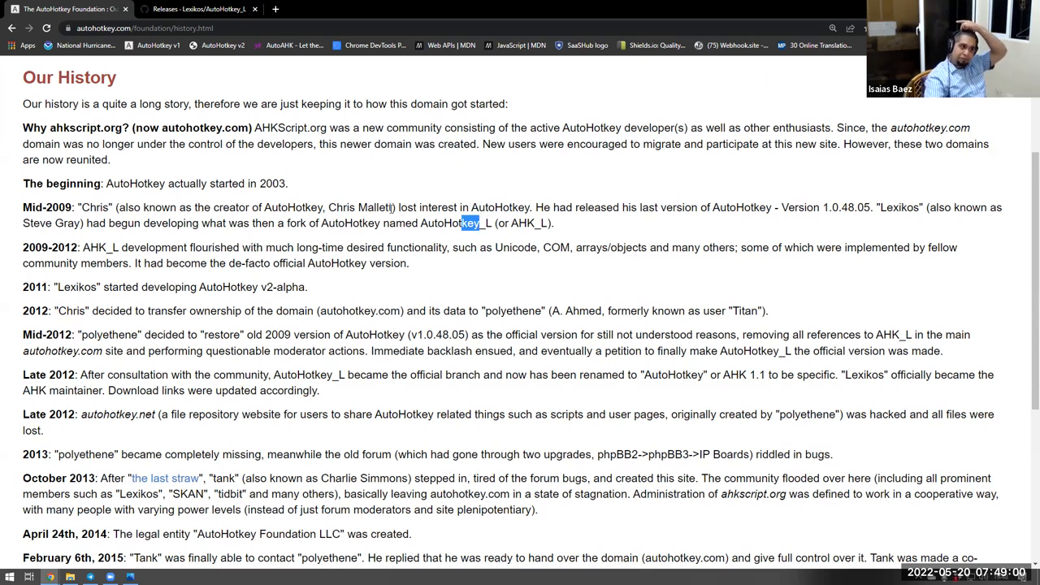
pyautogui.moveTo(719, 74)
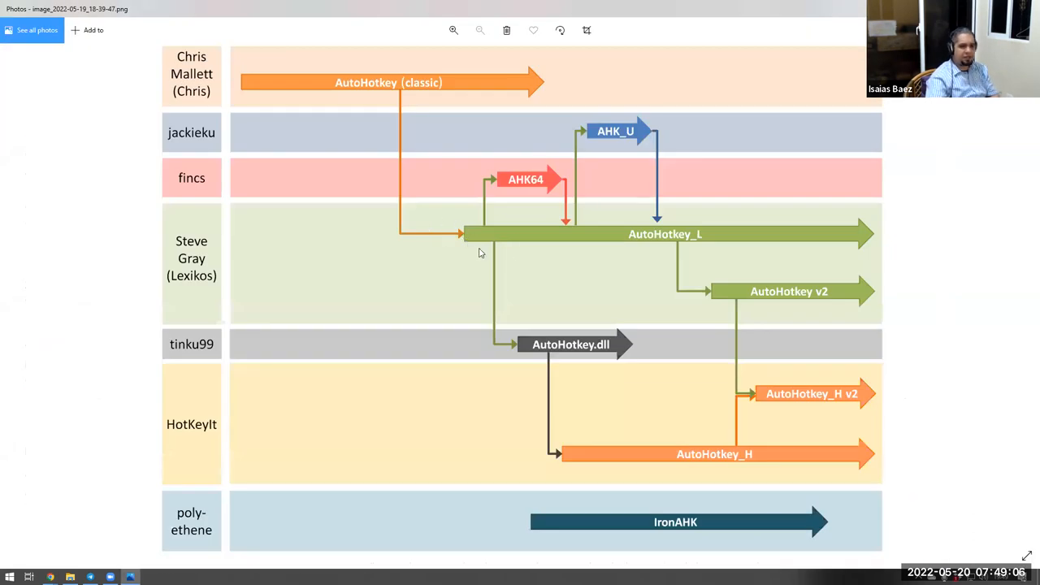
pyautogui.moveTo(458, 242)
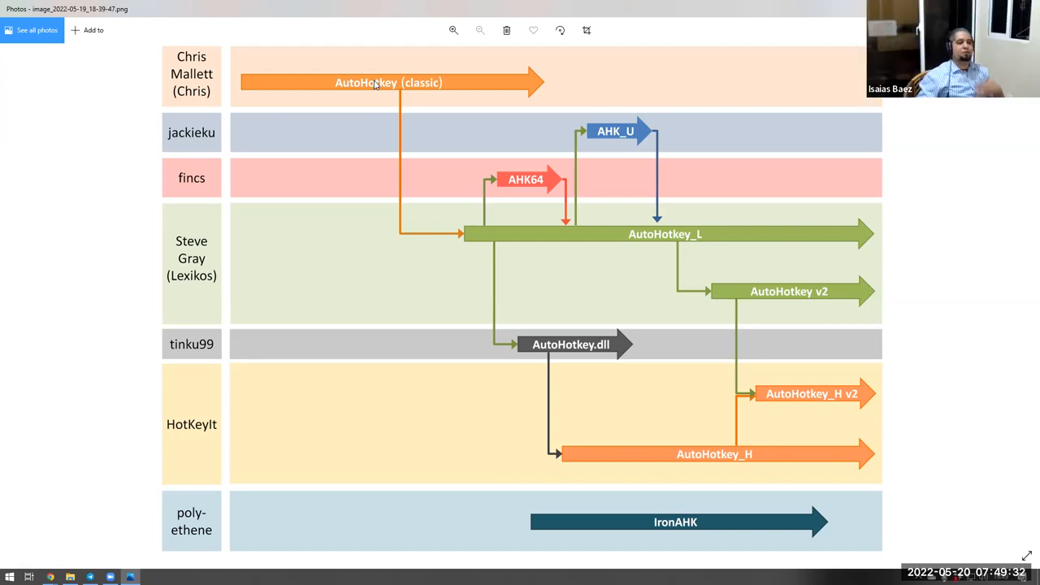
pyautogui.moveTo(377, 331)
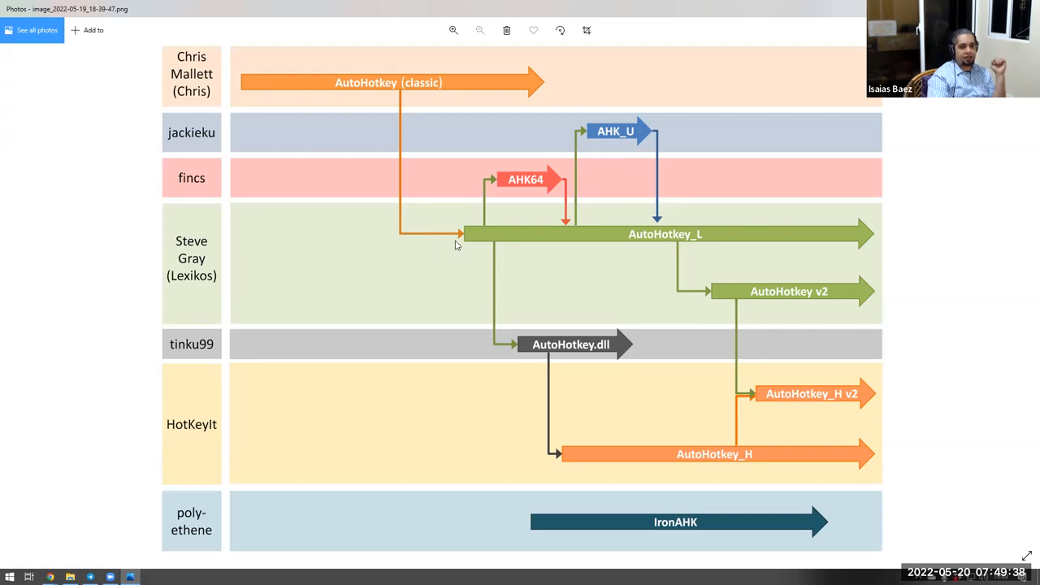
pyautogui.moveTo(461, 240)
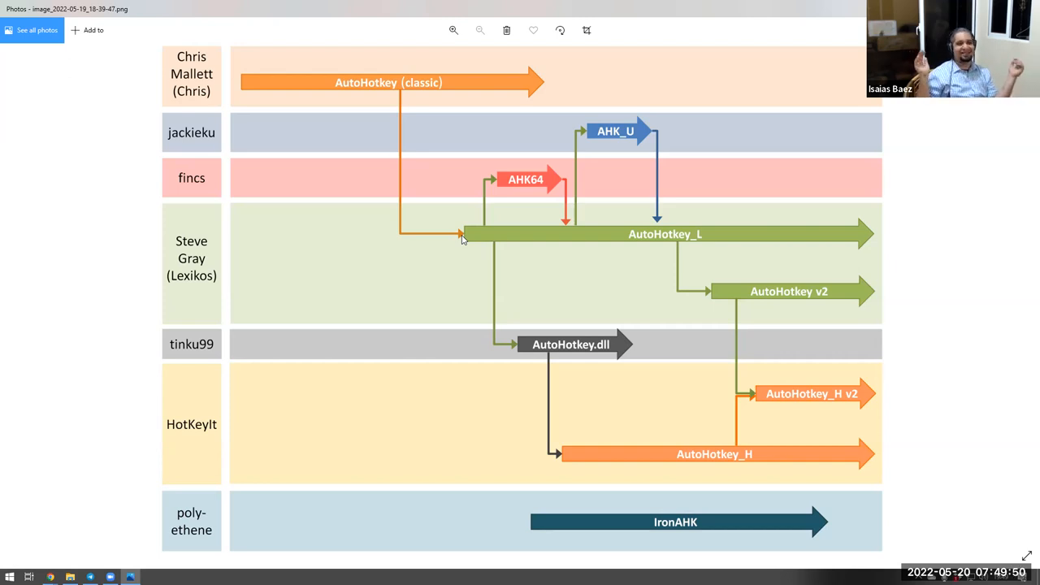
pyautogui.moveTo(378, 85)
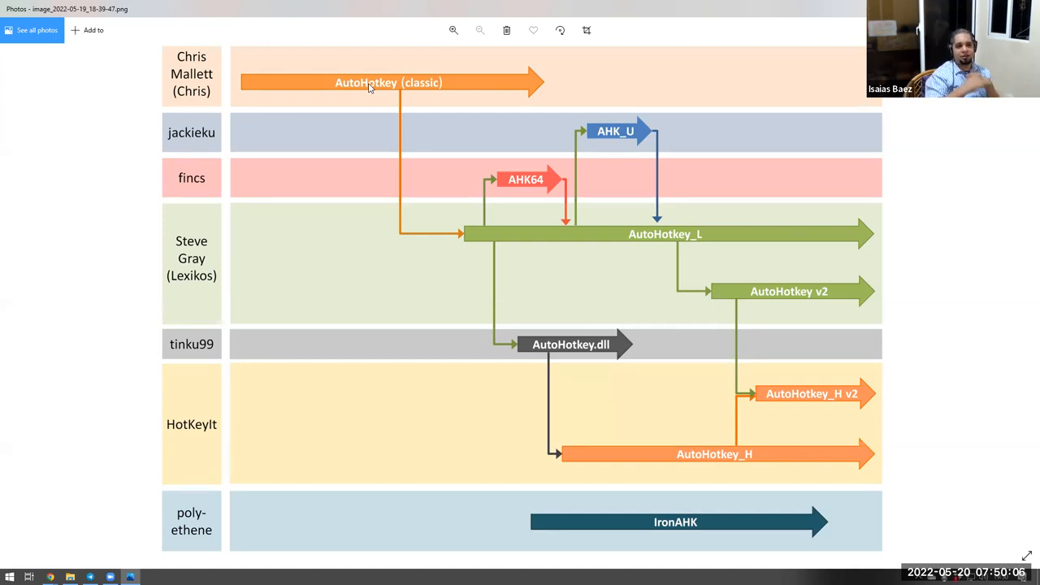
pyautogui.moveTo(504, 196)
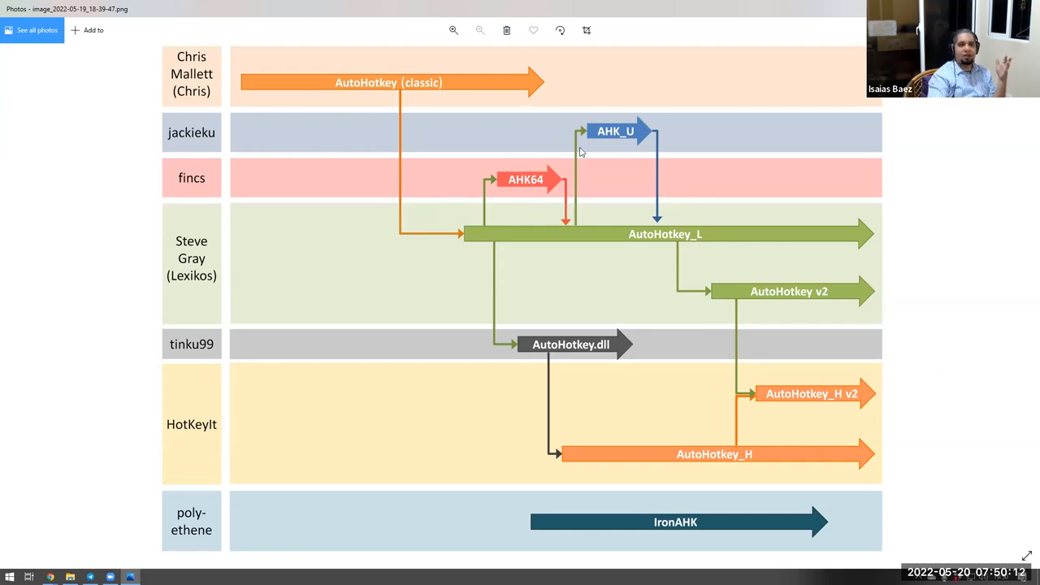
pyautogui.moveTo(509, 202)
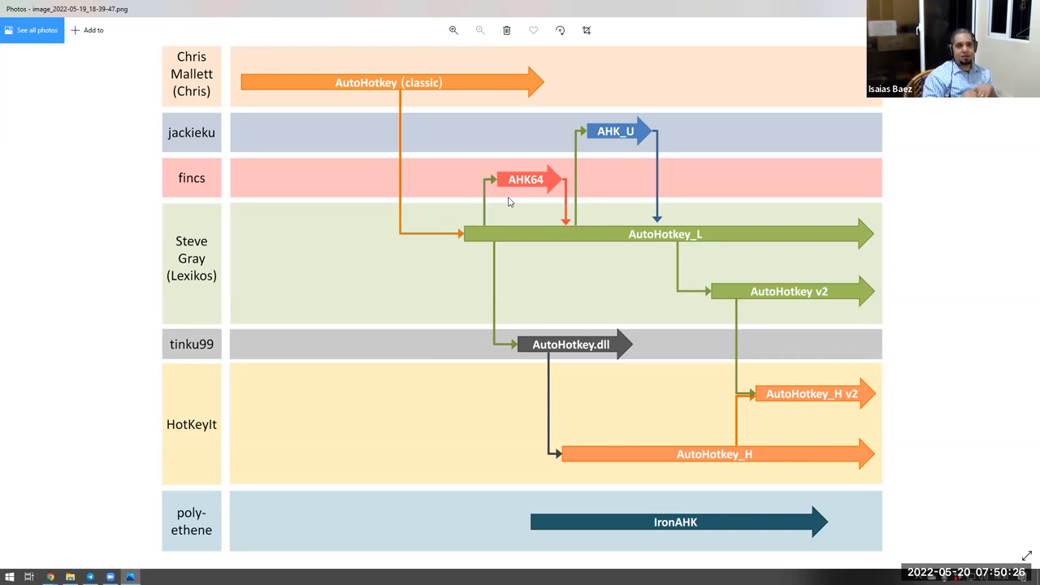
pyautogui.moveTo(456, 241)
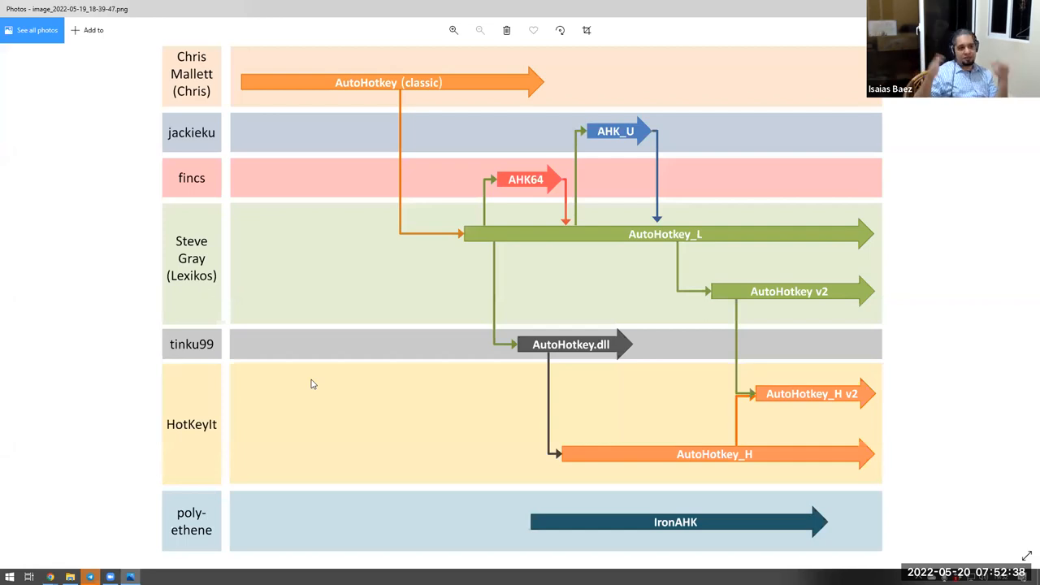
pyautogui.moveTo(370, 83)
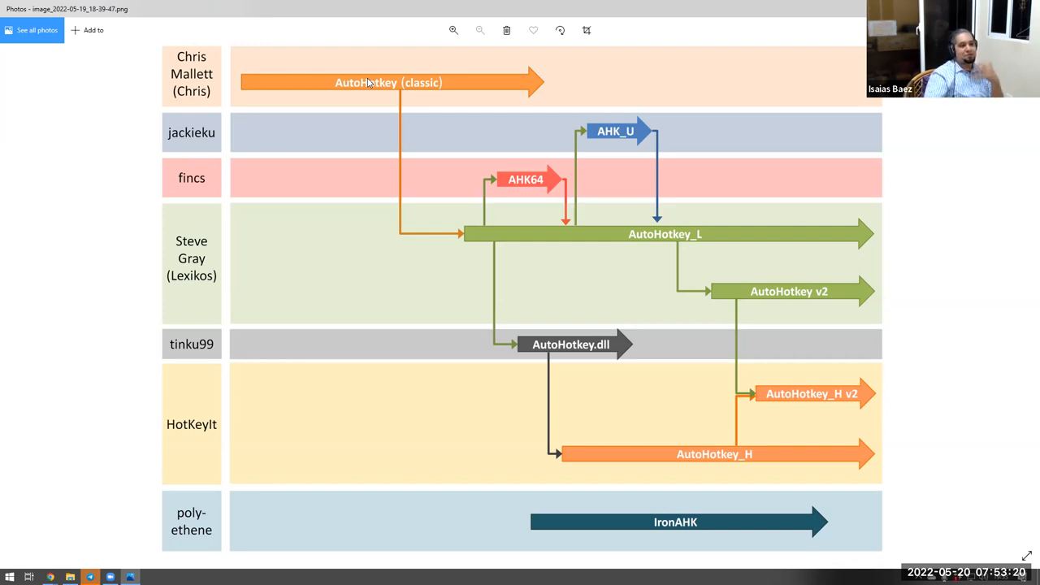
pyautogui.moveTo(410, 276)
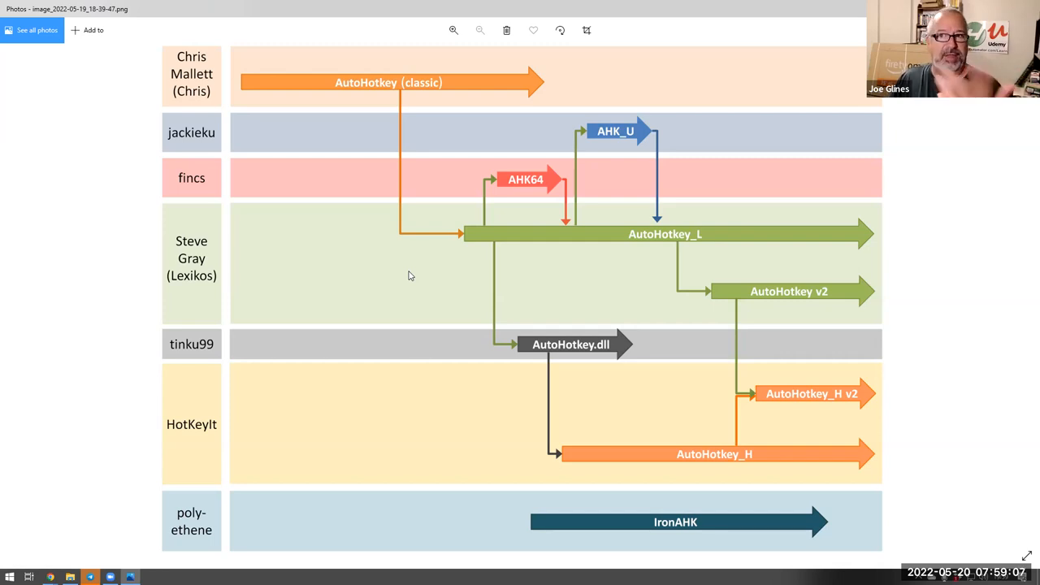
pyautogui.moveTo(762, 217)
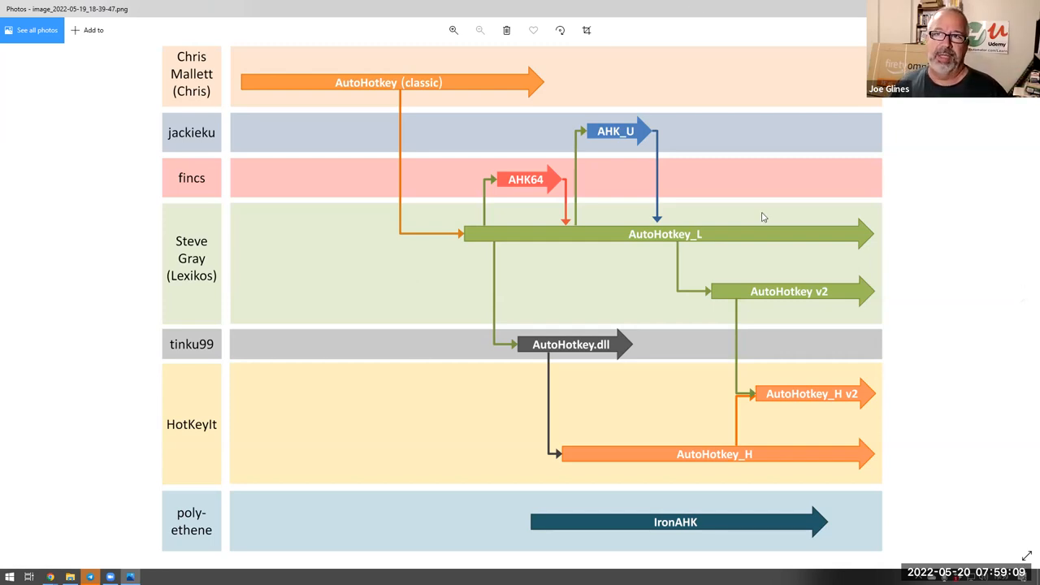